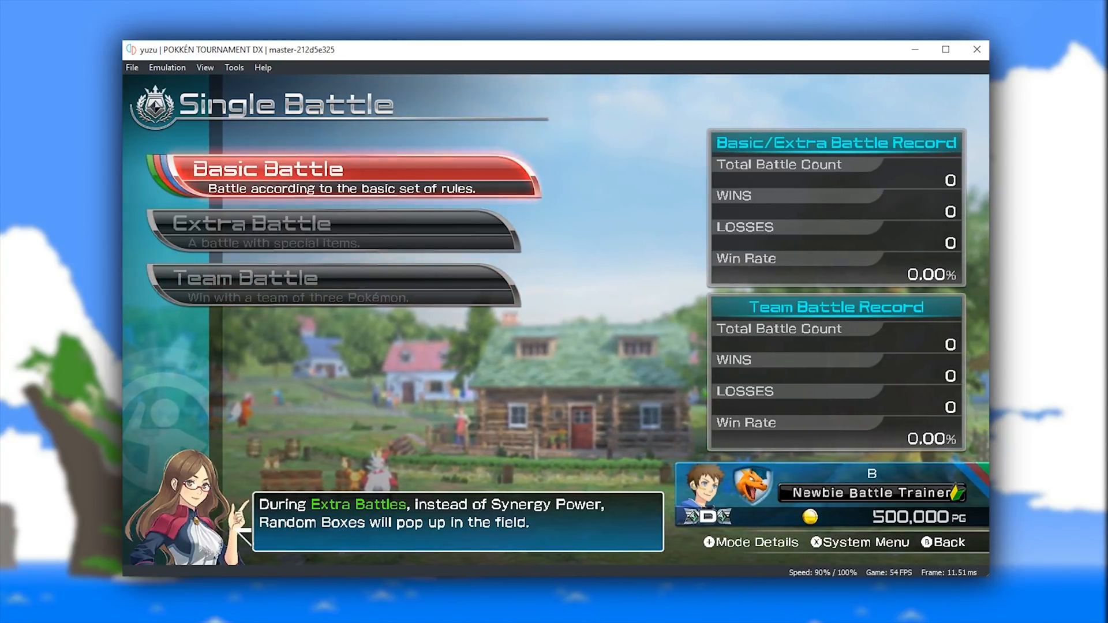
Step: Choose Basic Battle and start the battle with the shown settings
{"action": "left_click", "coordinate": [336, 176]}
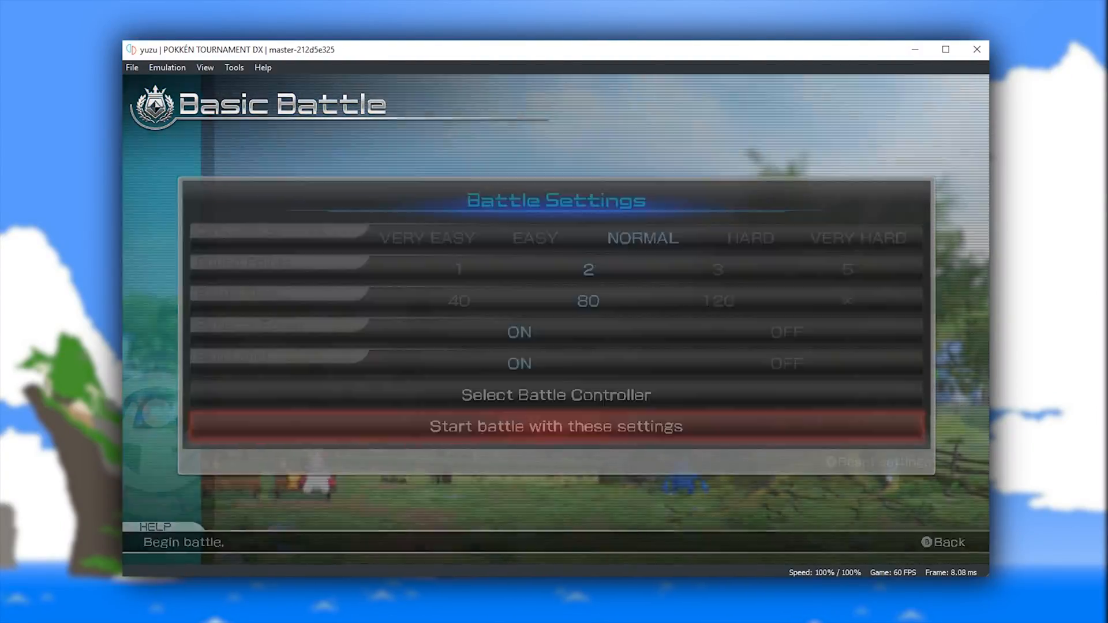
{"action": "left_click", "coordinate": [555, 426]}
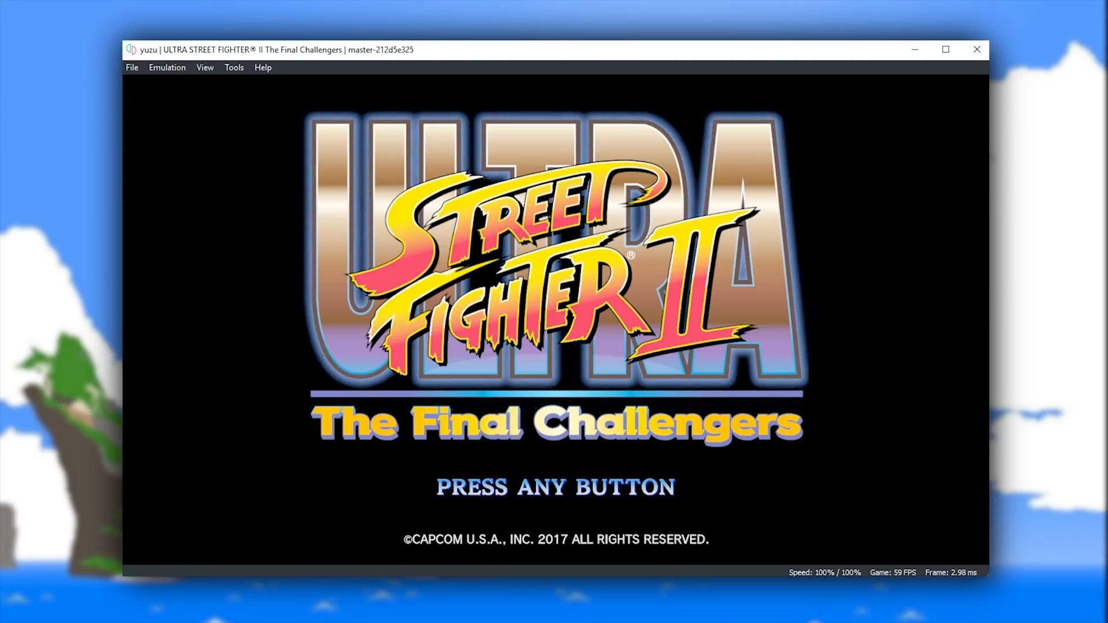
Step: Press Enter at the Ultra Street Fighter II title screen to reach Player Select
{"action": "key", "text": "enter"}
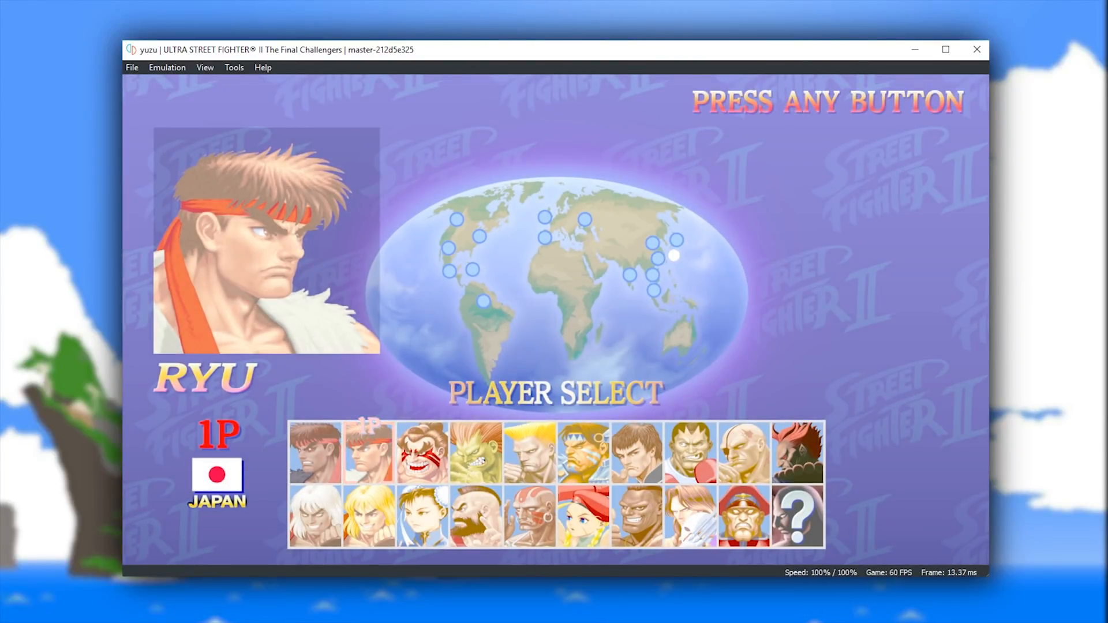
{"action": "left_click", "coordinate": [743, 451]}
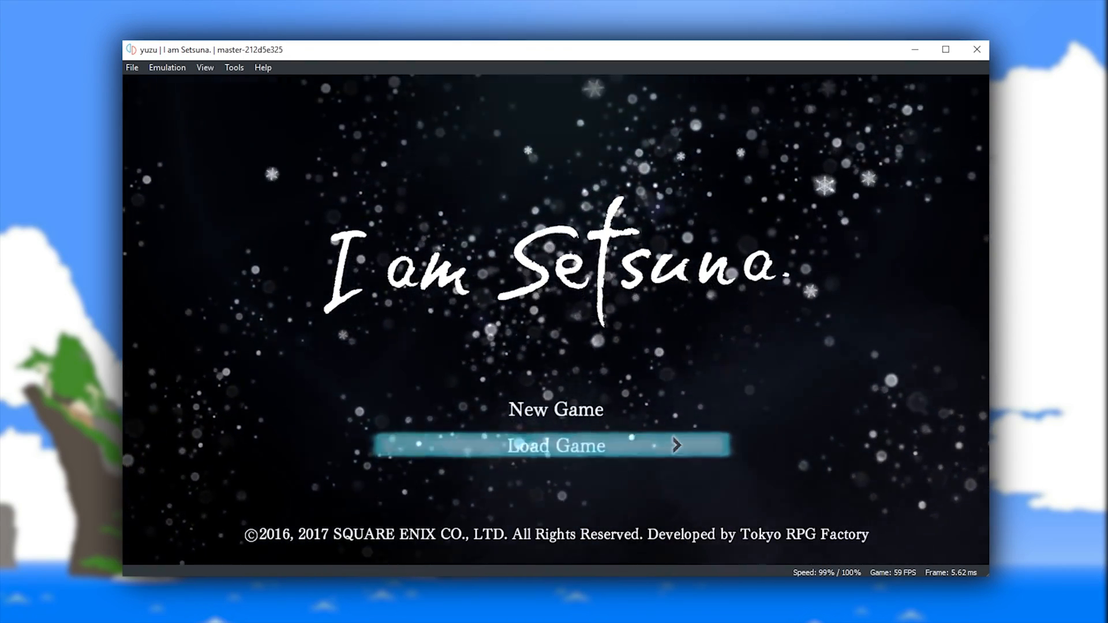
Step: Load 'The Journey Begins' save and open the main menu in Nive Village
{"action": "left_click", "coordinate": [554, 445]}
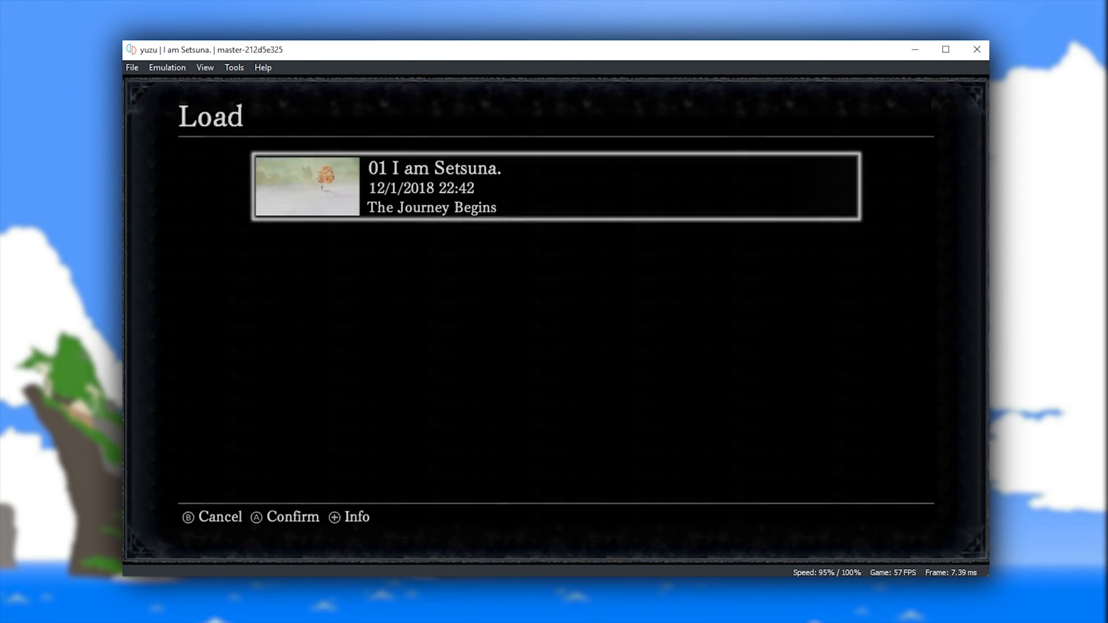
{"action": "left_click", "coordinate": [555, 187]}
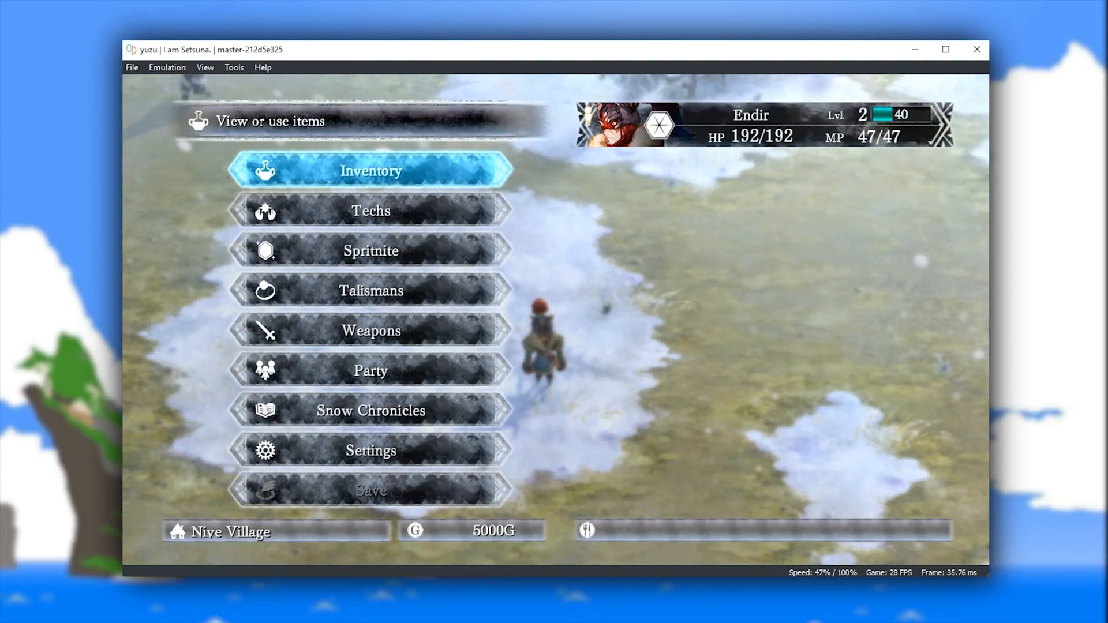
Step: Open Snow Chronicles from the main menu and switch to Endir's Characters entry
{"action": "left_click", "coordinate": [370, 170]}
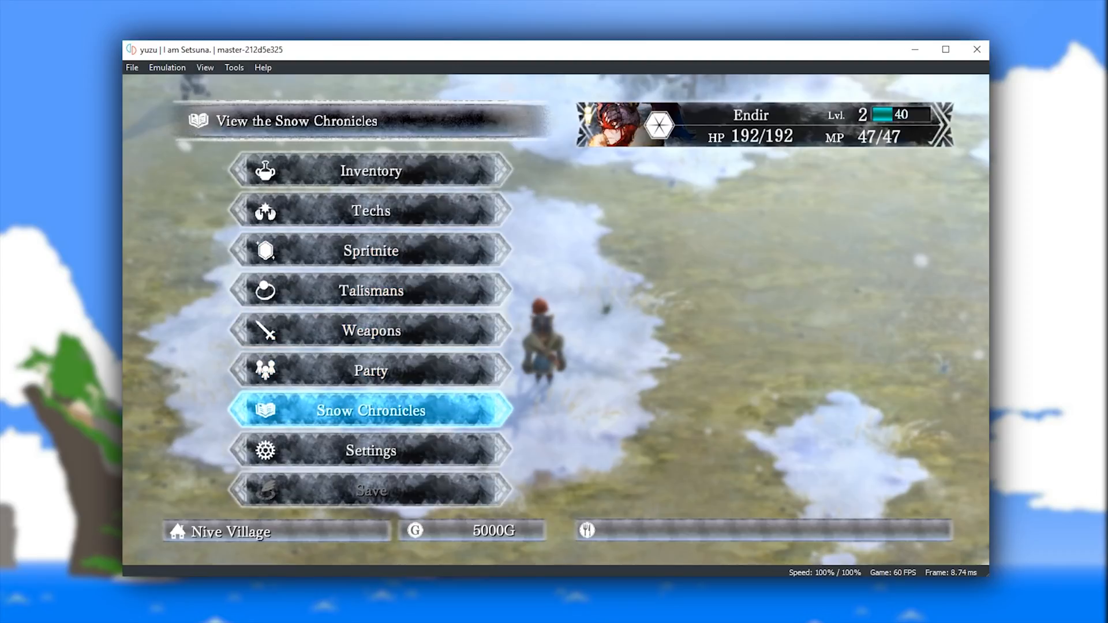
{"action": "left_click", "coordinate": [369, 410]}
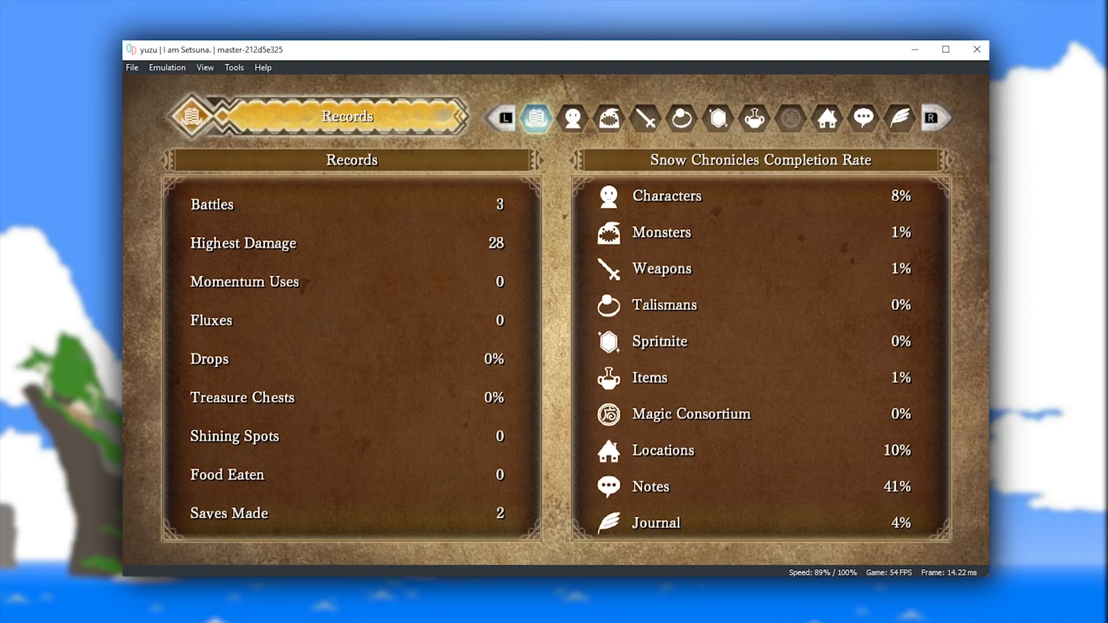
{"action": "left_click", "coordinate": [571, 117]}
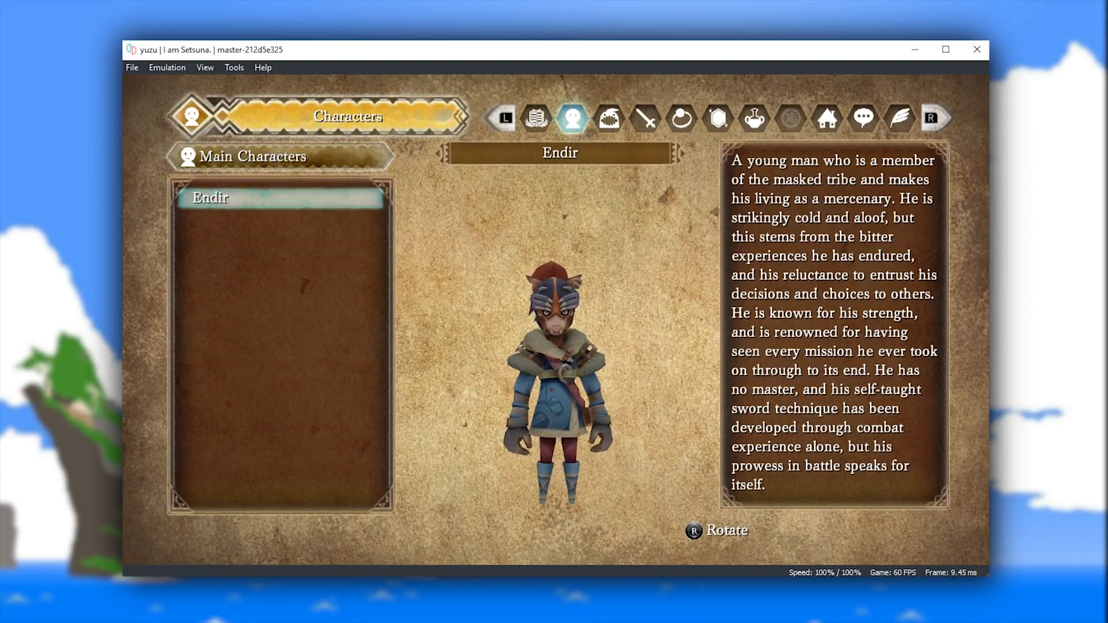